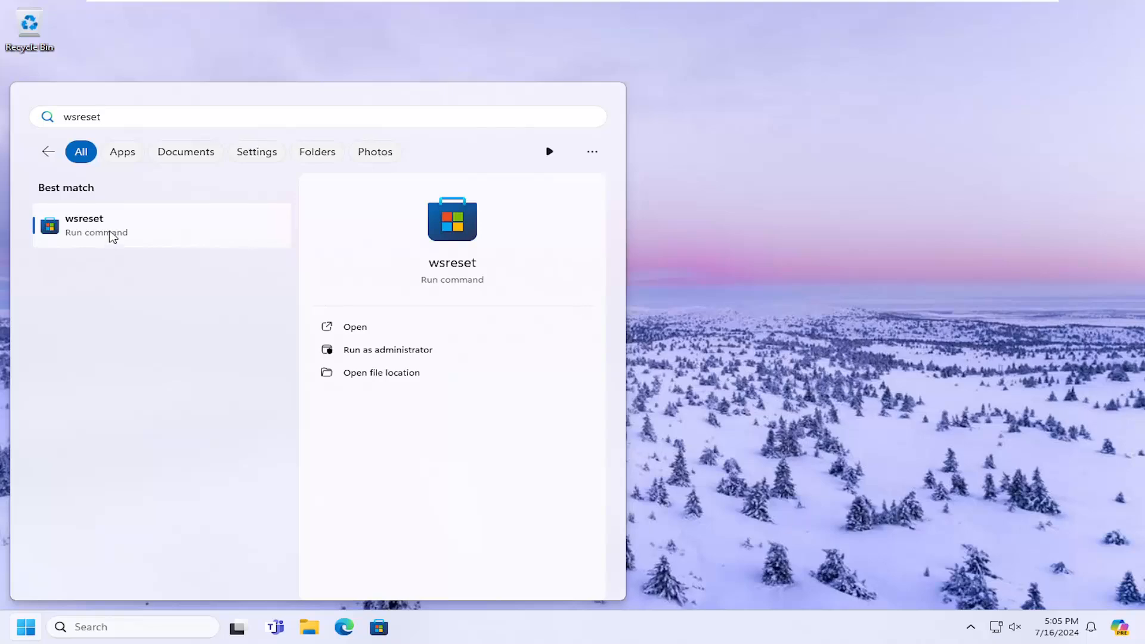
# Run the wsreset command from search results to reset the Microsoft Store cache.
pyautogui.click(84, 225)
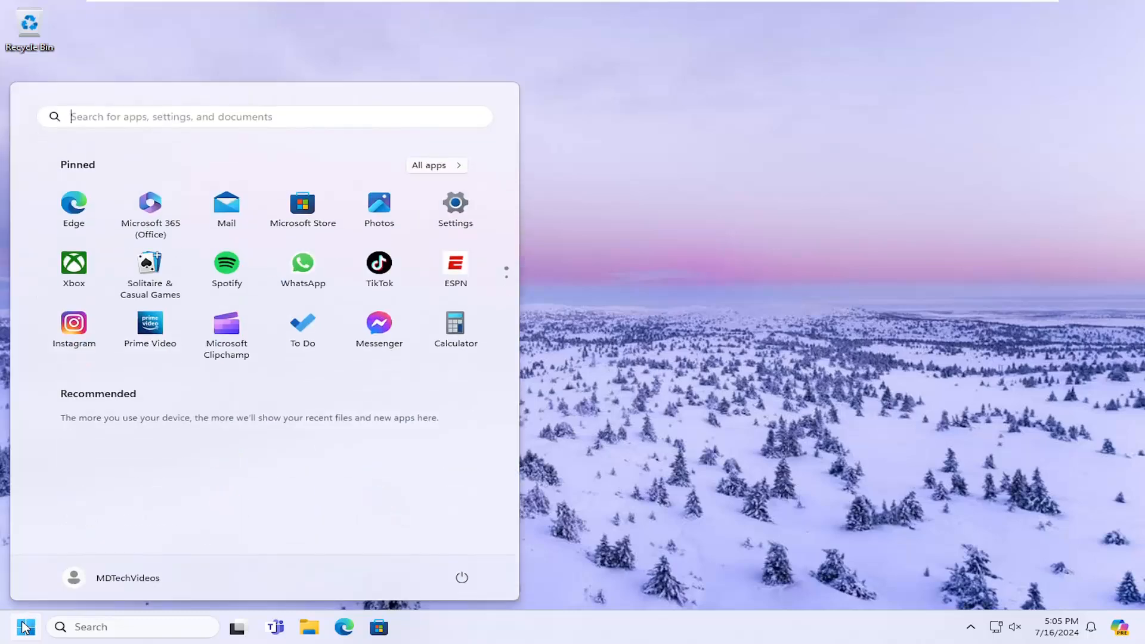
# Search for cmd and launch Command Prompt as administrator.
pyautogui.write('cmd')
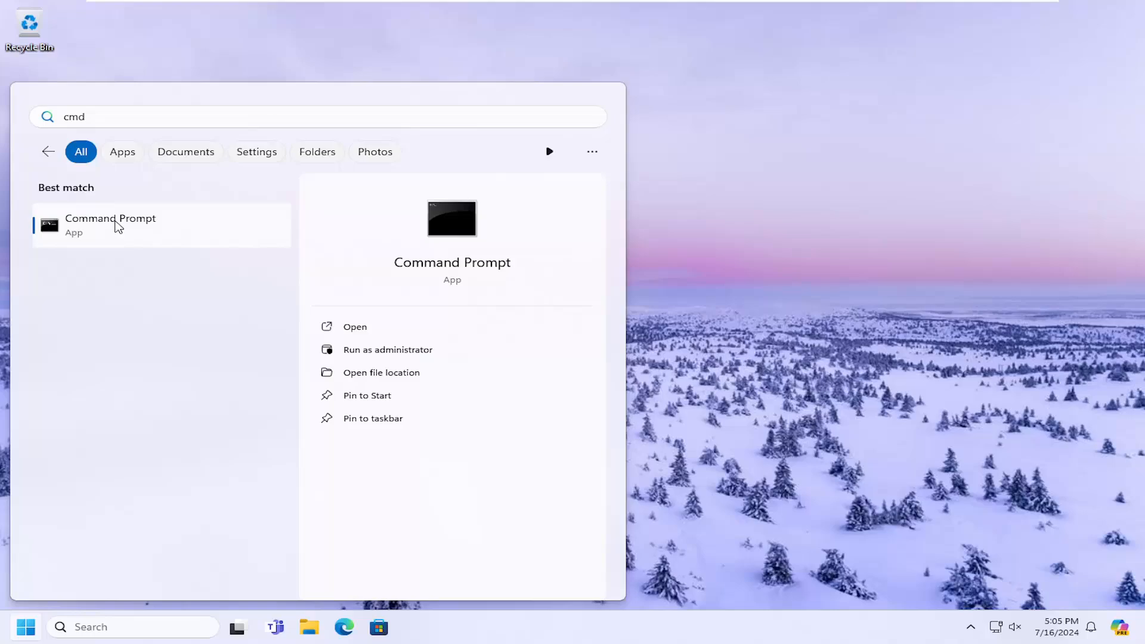
pyautogui.click(387, 349)
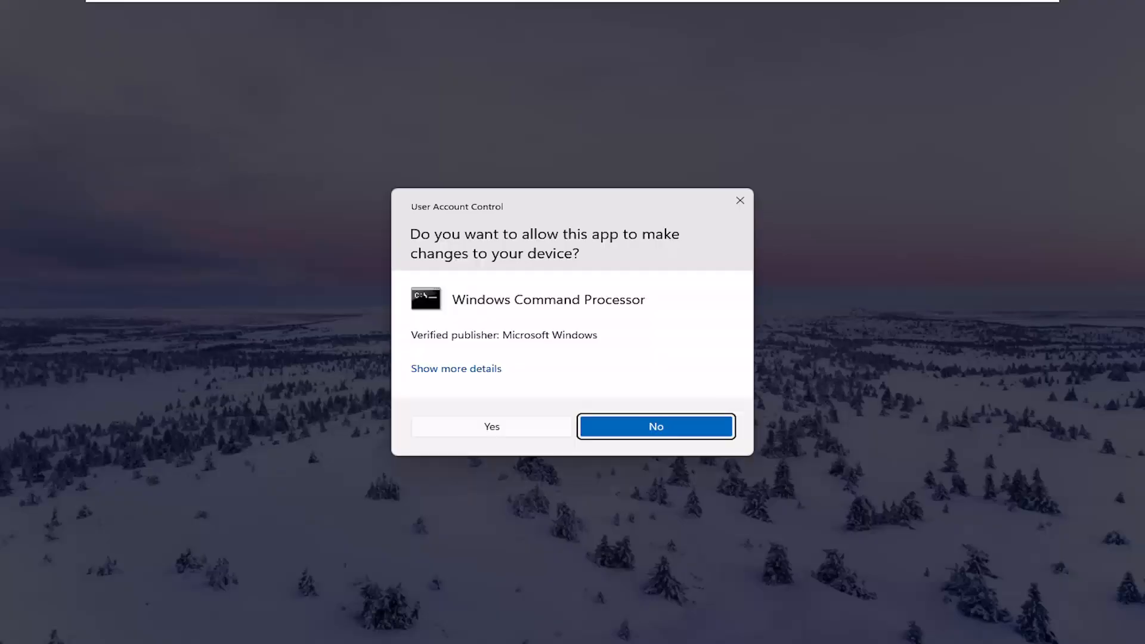
pyautogui.moveTo(786, 383)
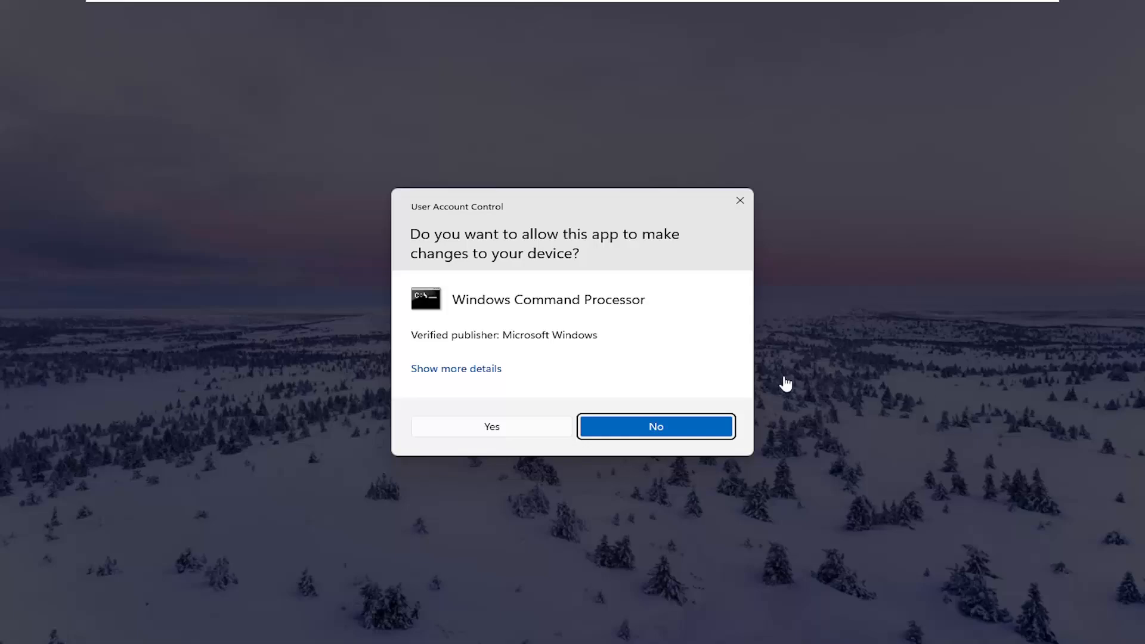
# Approve the UAC prompt and run sfc /scannow in the elevated Command Prompt.
pyautogui.click(491, 427)
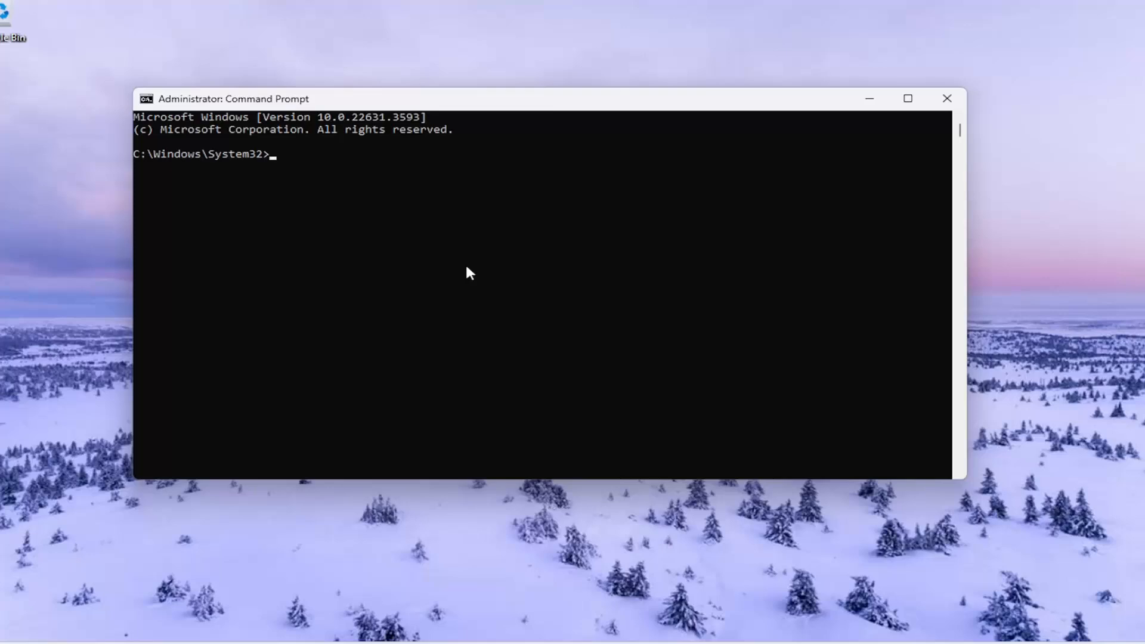
pyautogui.write('sfc')
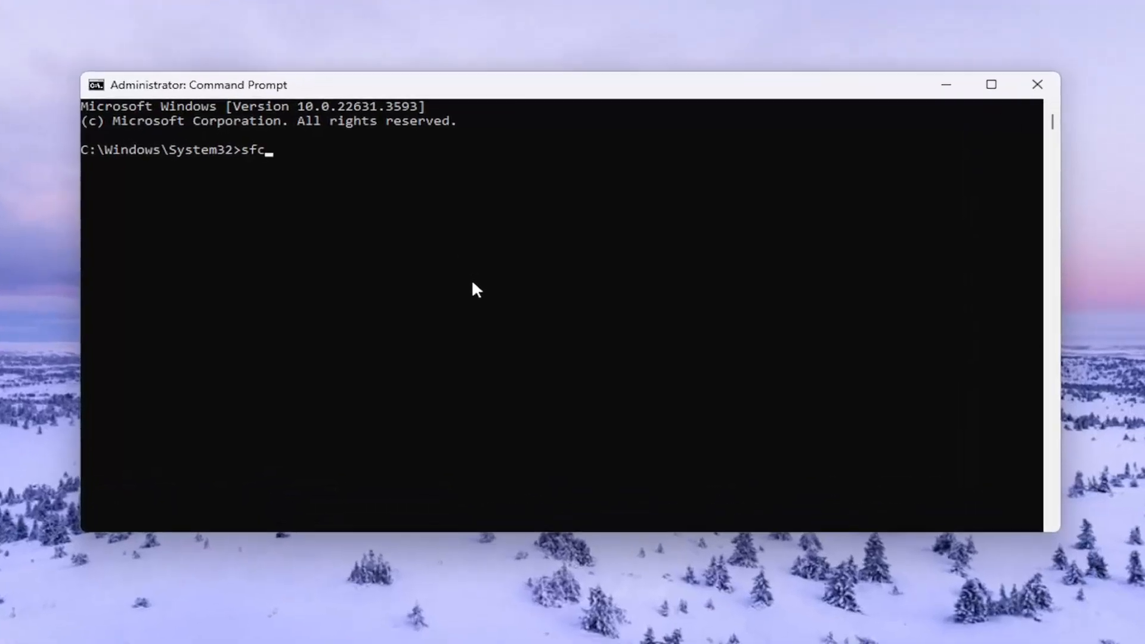
pyautogui.write('/scan')
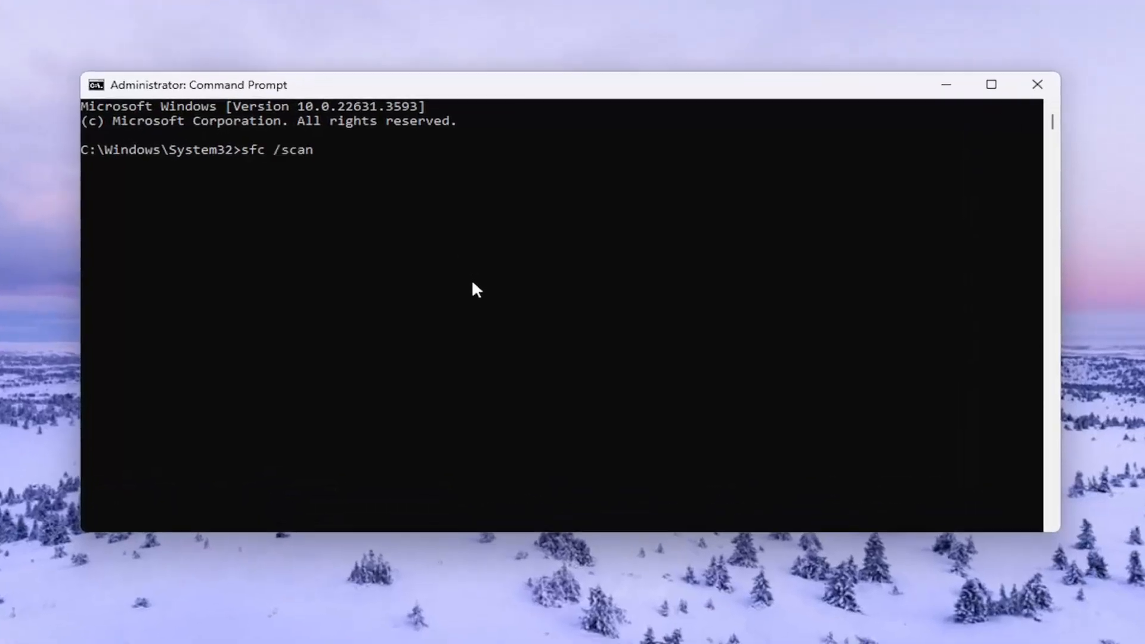
pyautogui.write('now')
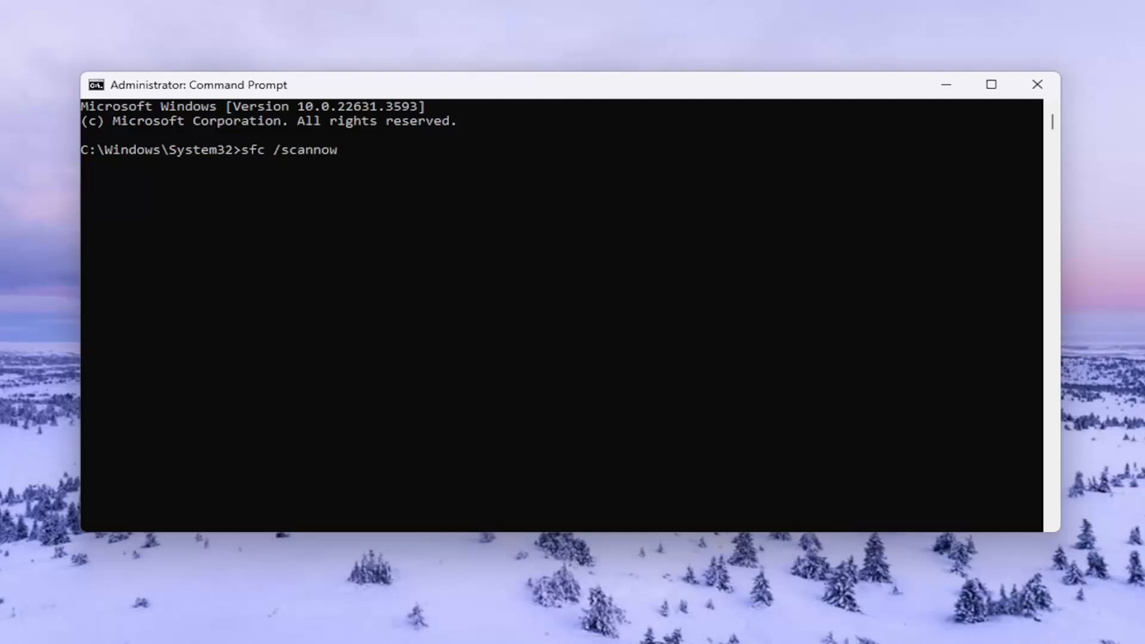
pyautogui.moveTo(856, 205)
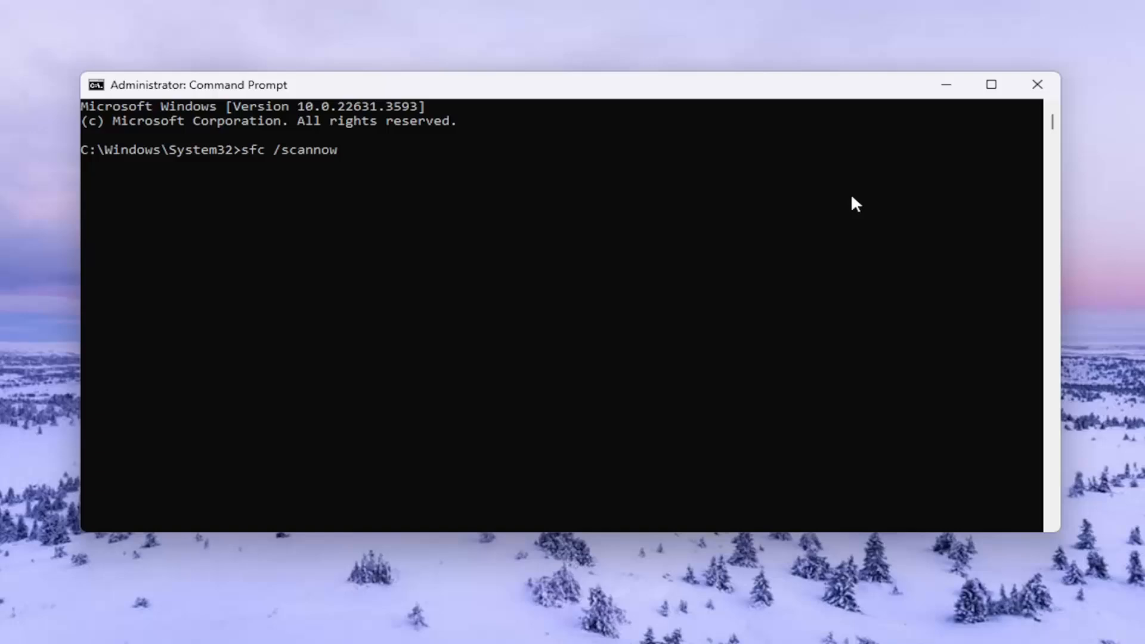
pyautogui.press('Enter')
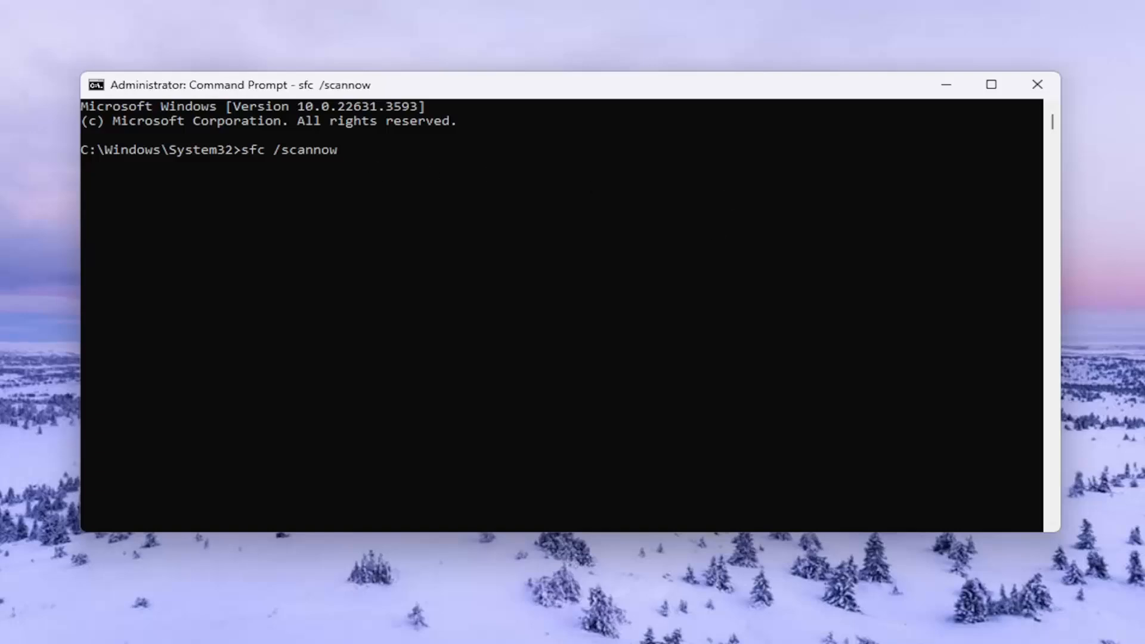